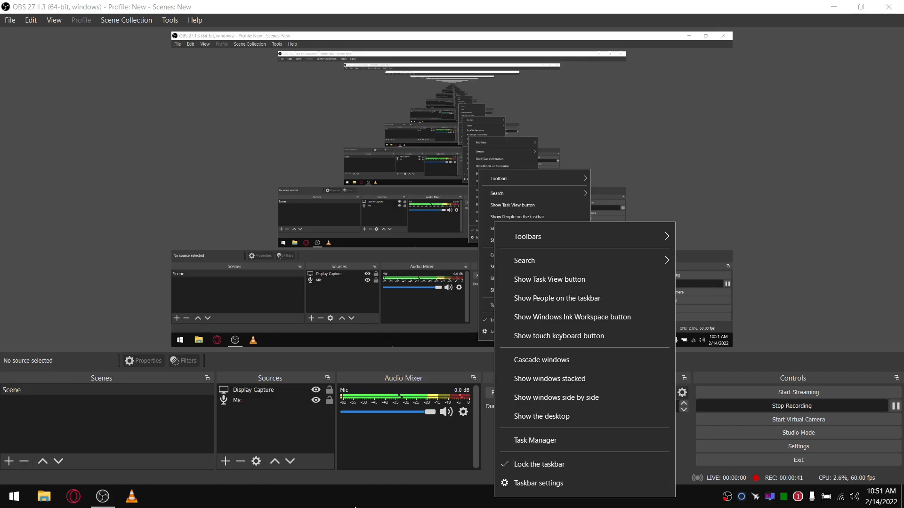
# Step: Check Task Manager for the running Antimalware Service Executable process, then close it
pyautogui.click(534, 441)
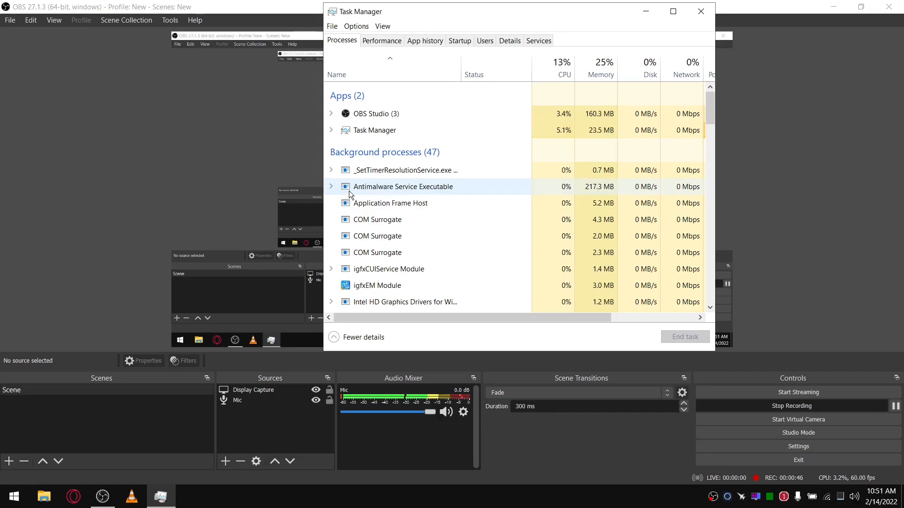
pyautogui.moveTo(428, 190)
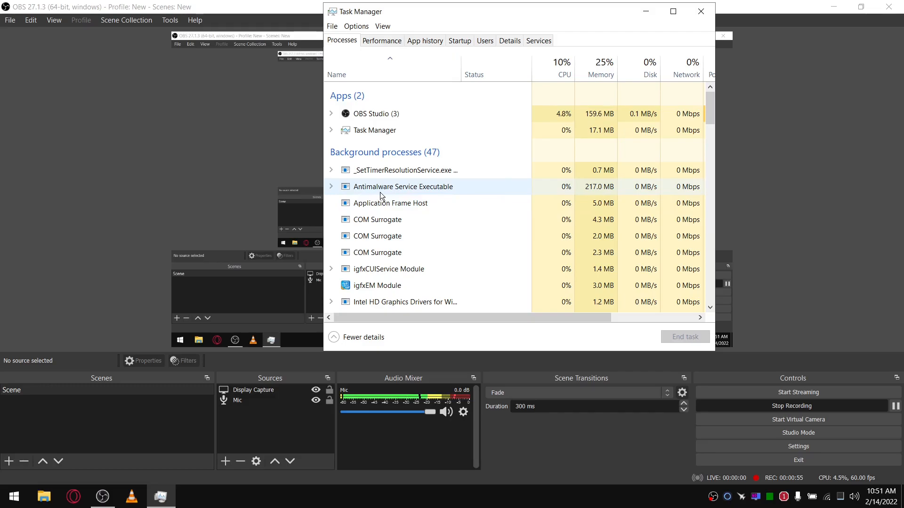
pyautogui.moveTo(428, 190)
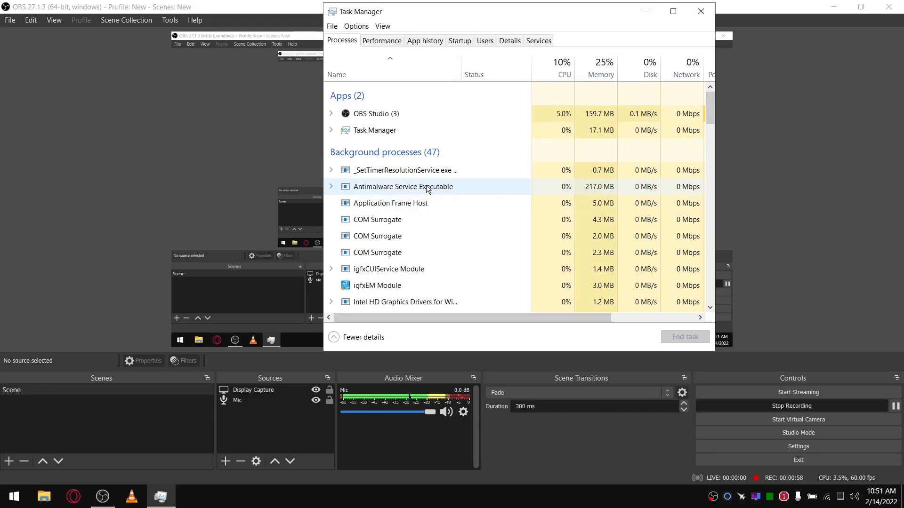
pyautogui.moveTo(602, 192)
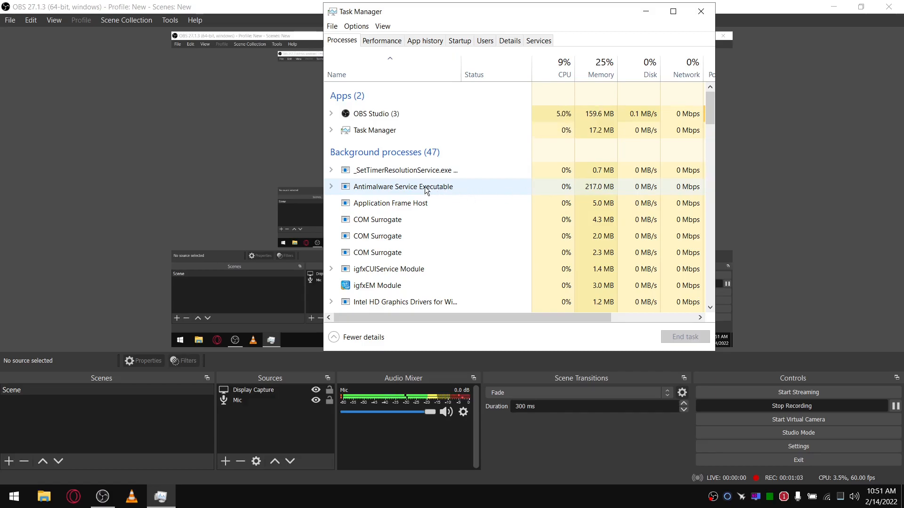
pyautogui.moveTo(415, 204)
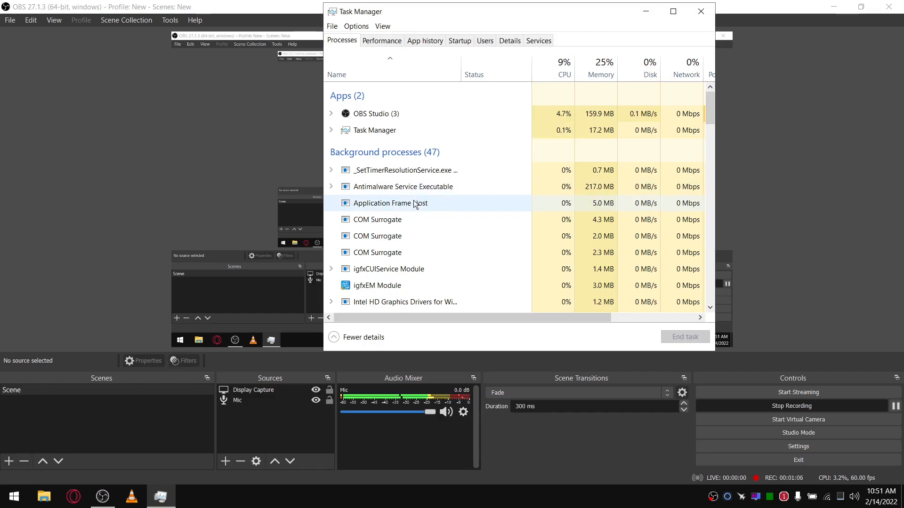
pyautogui.moveTo(417, 187)
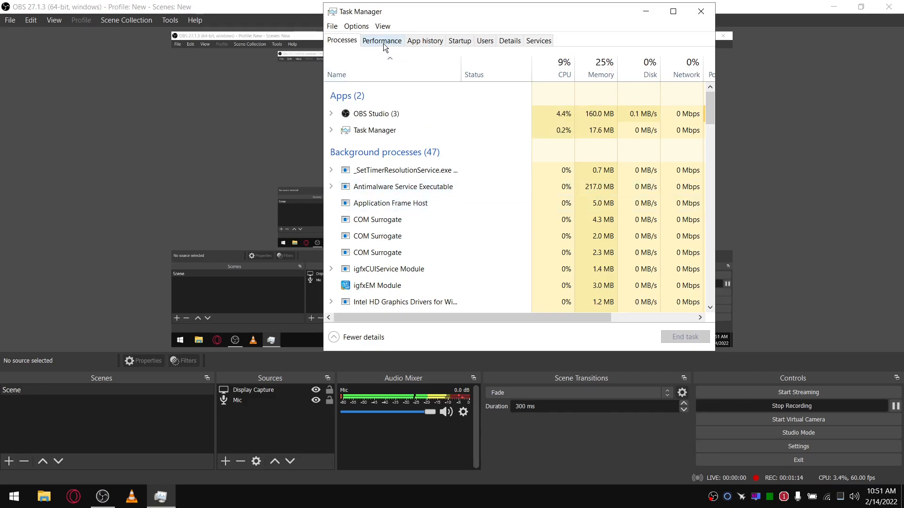
pyautogui.click(403, 186)
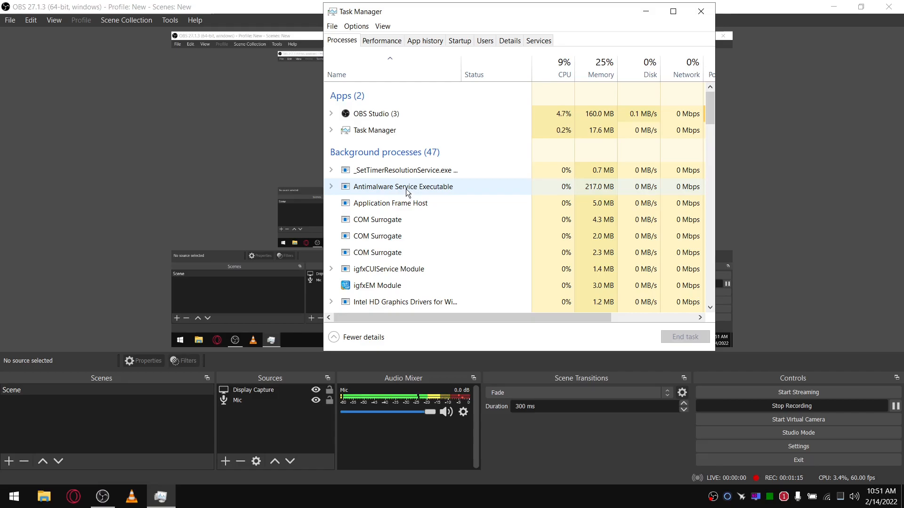
pyautogui.moveTo(701, 12)
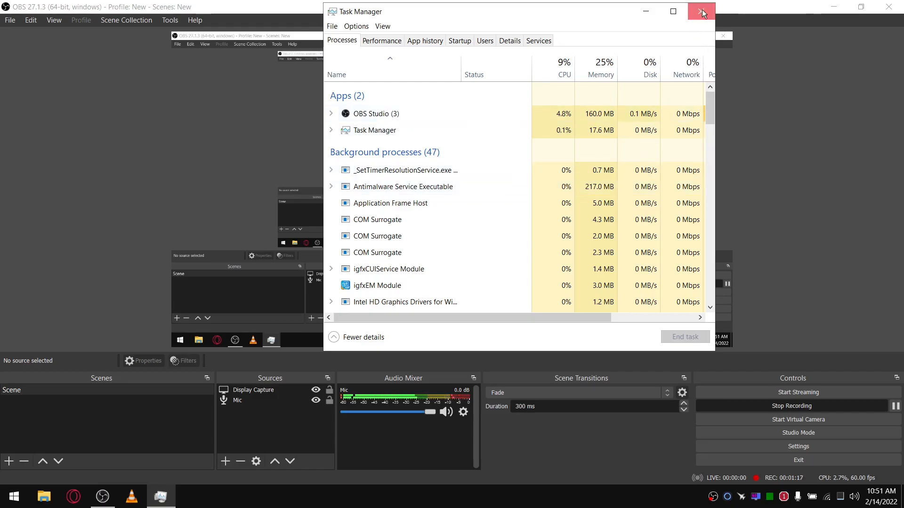
pyautogui.click(701, 12)
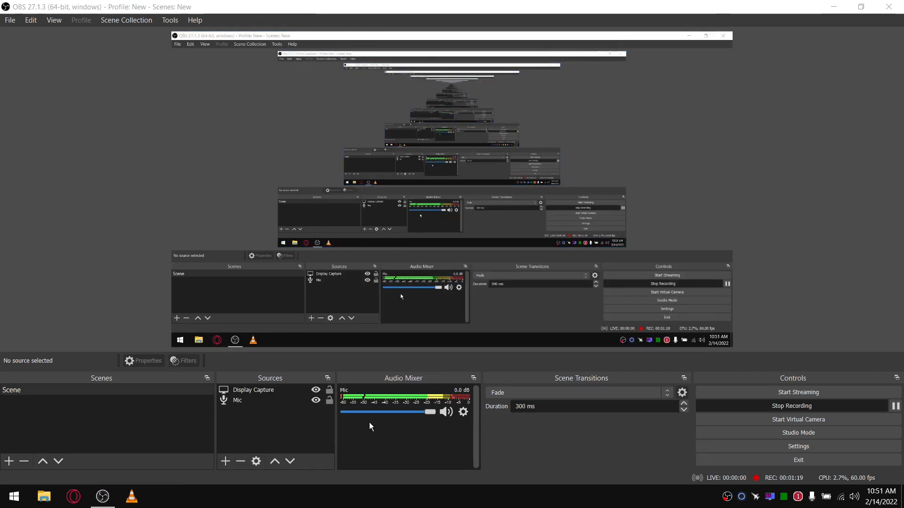
# Step: Launch regedit and expand HKLM\SOFTWARE\Policies\Microsoft\Windows Defender
pyautogui.write('regedit')
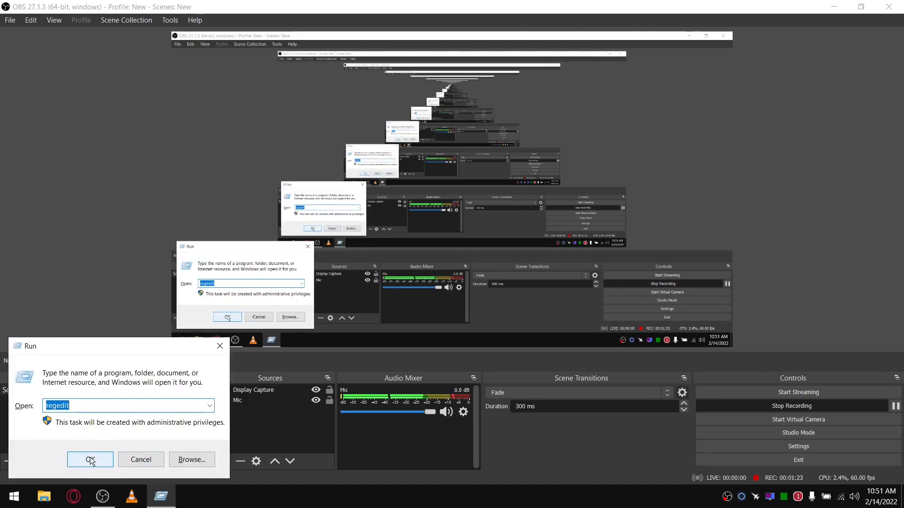
pyautogui.click(89, 460)
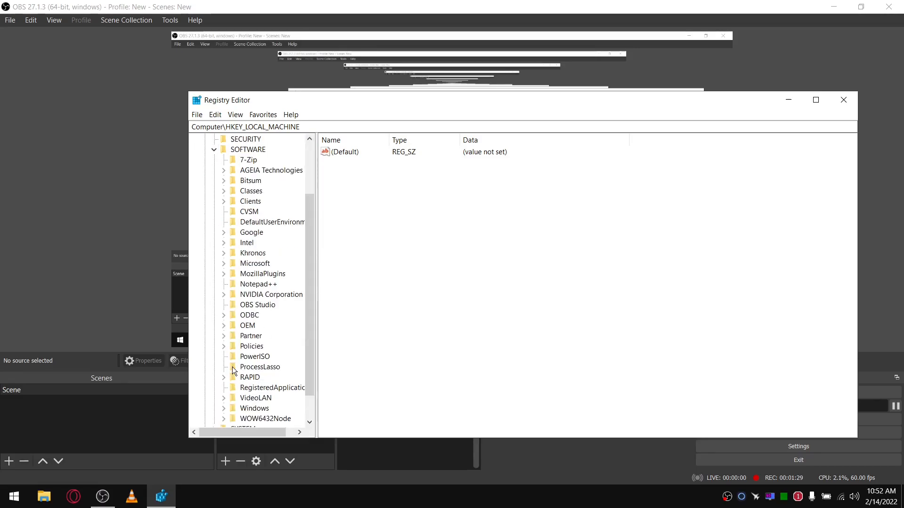
pyautogui.click(225, 345)
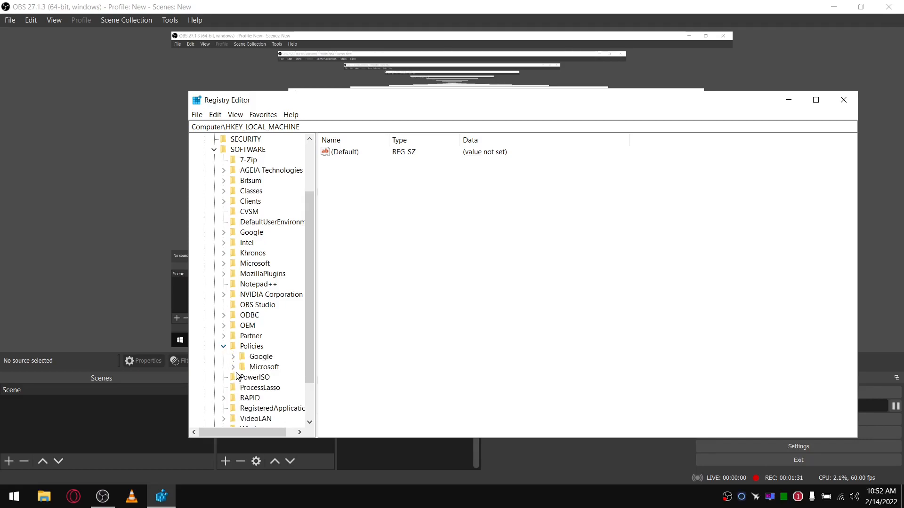
pyautogui.click(234, 366)
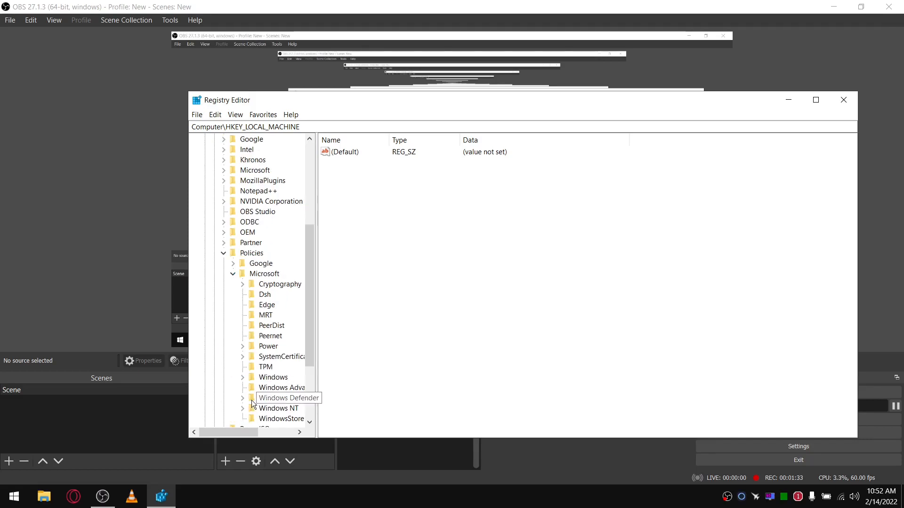
pyautogui.click(242, 398)
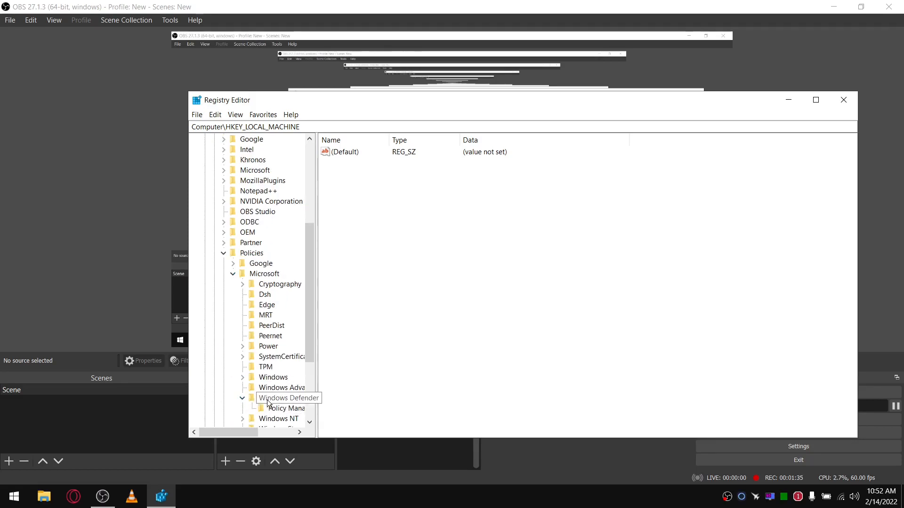
# Step: Create two subkeys under Windows Defender and name the first Real-Time Protection
pyautogui.rightClick(288, 398)
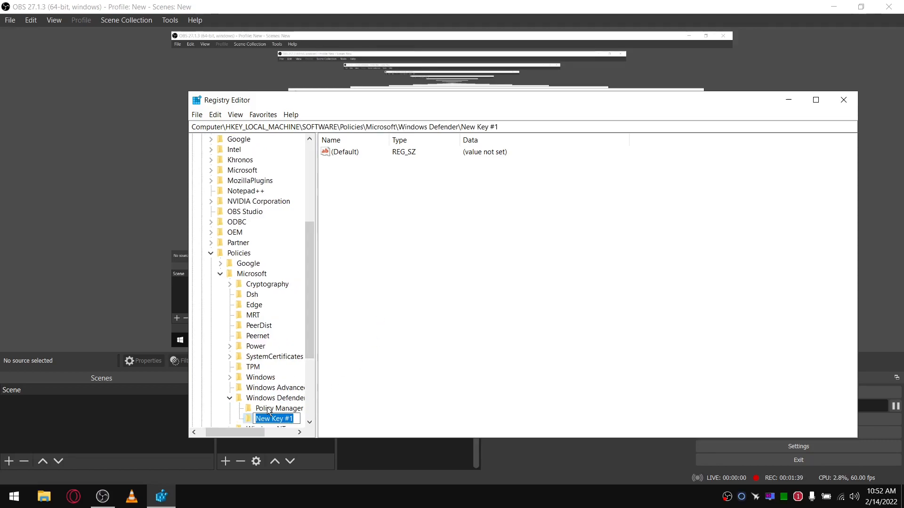
pyautogui.rightClick(276, 398)
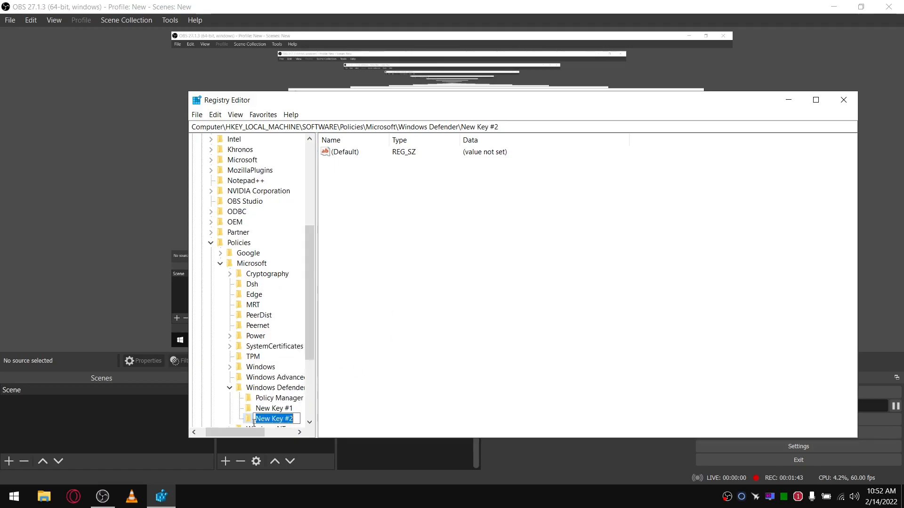
pyautogui.click(273, 408)
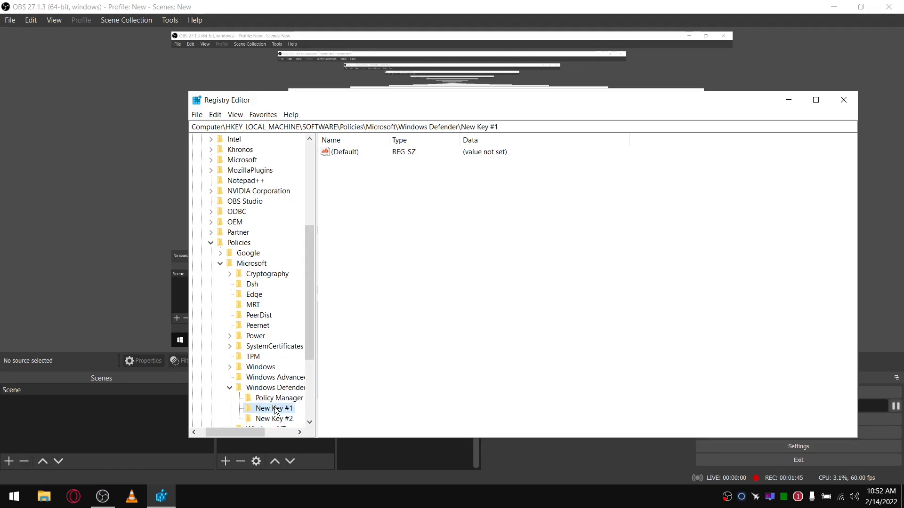
pyautogui.doubleClick(273, 407)
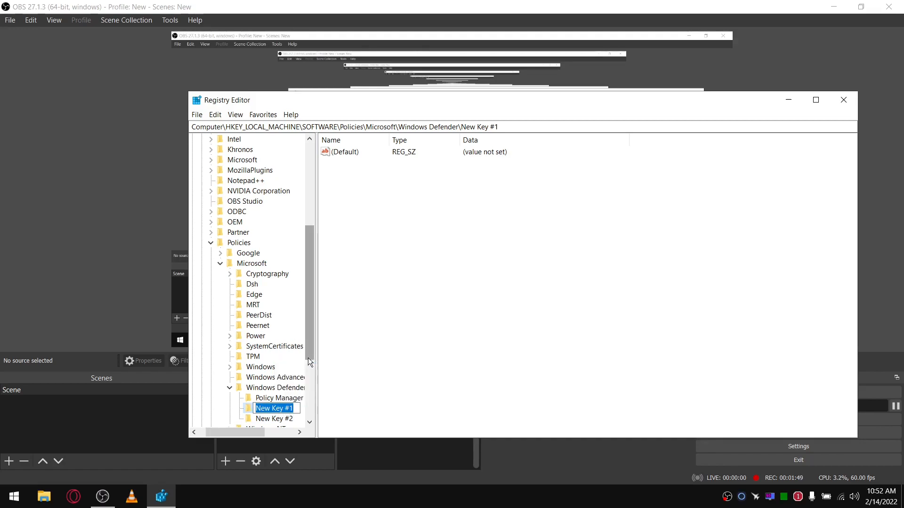
pyautogui.write('Rea')
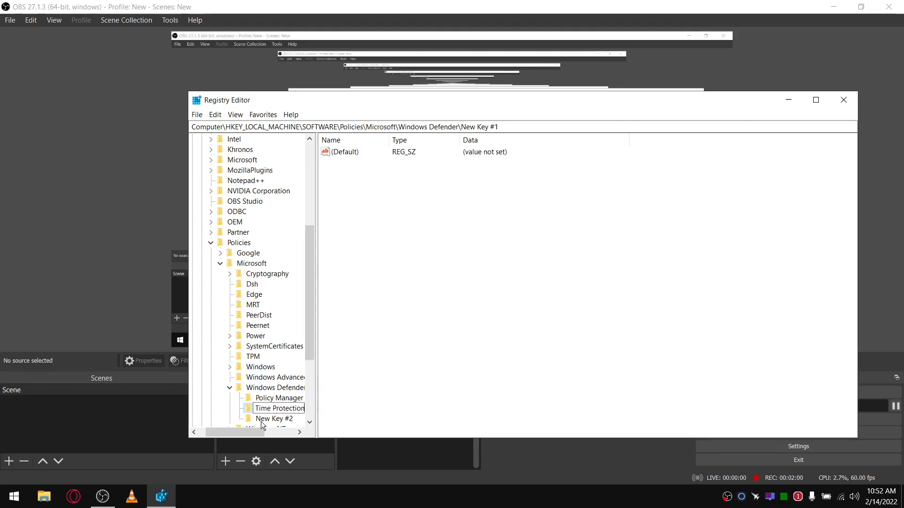
# Step: Rename the second new subkey to Spynet
pyautogui.rightClick(273, 418)
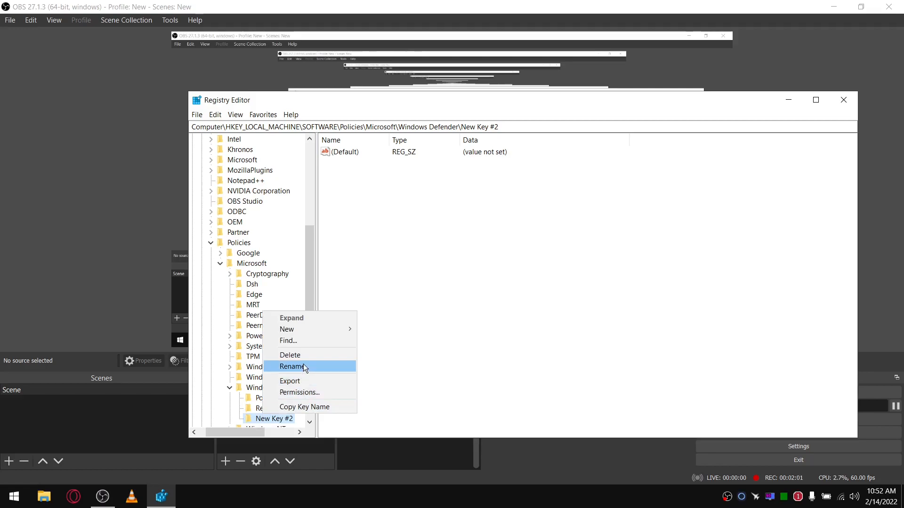
pyautogui.click(294, 367)
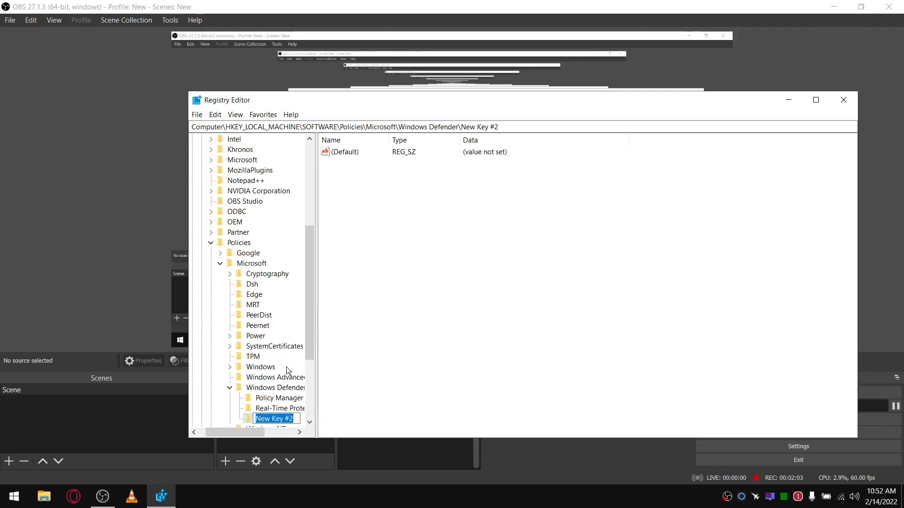
pyautogui.write('Spy')
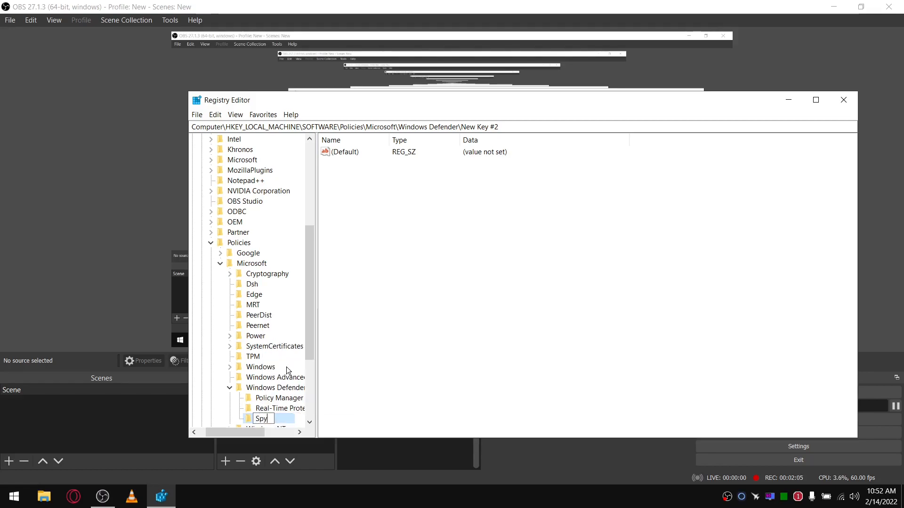
pyautogui.write('net')
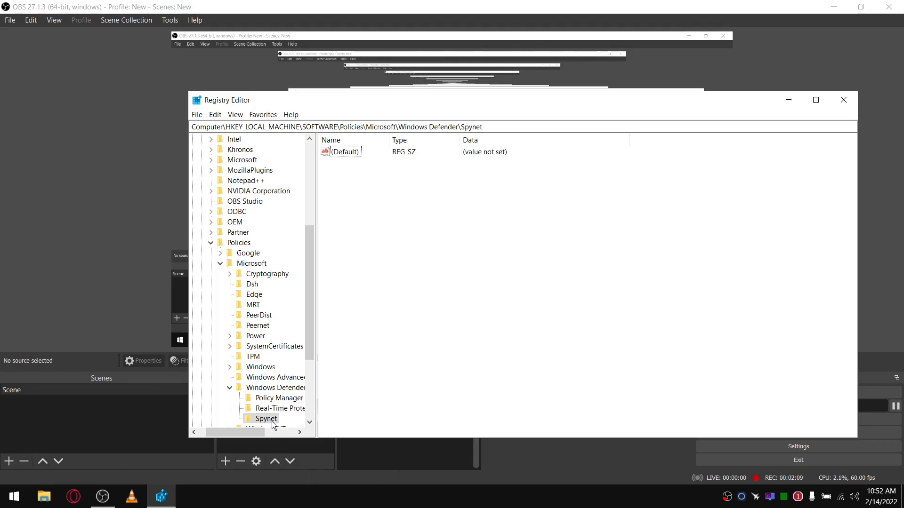
# Step: Add a RealtimeProtection DWORD with data 1 under the Real-Time Protection key
pyautogui.click(281, 408)
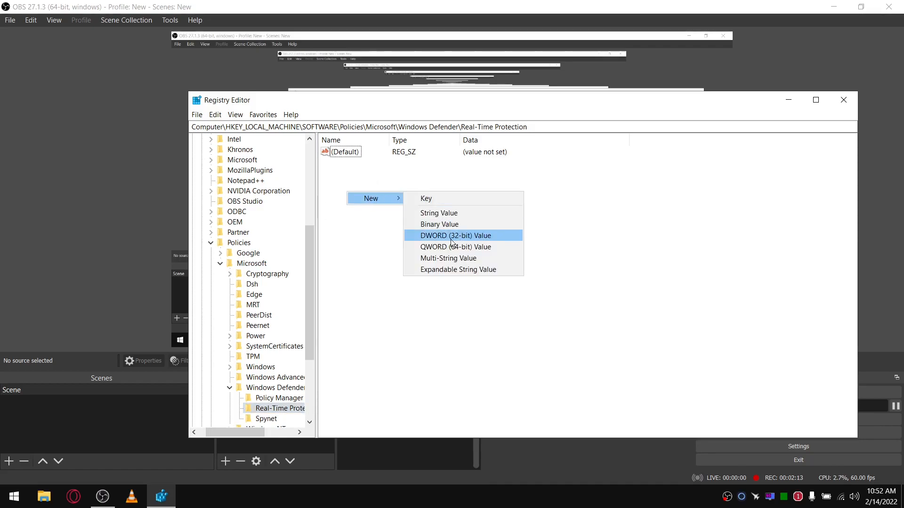
pyautogui.click(454, 236)
pyautogui.write('Rea')
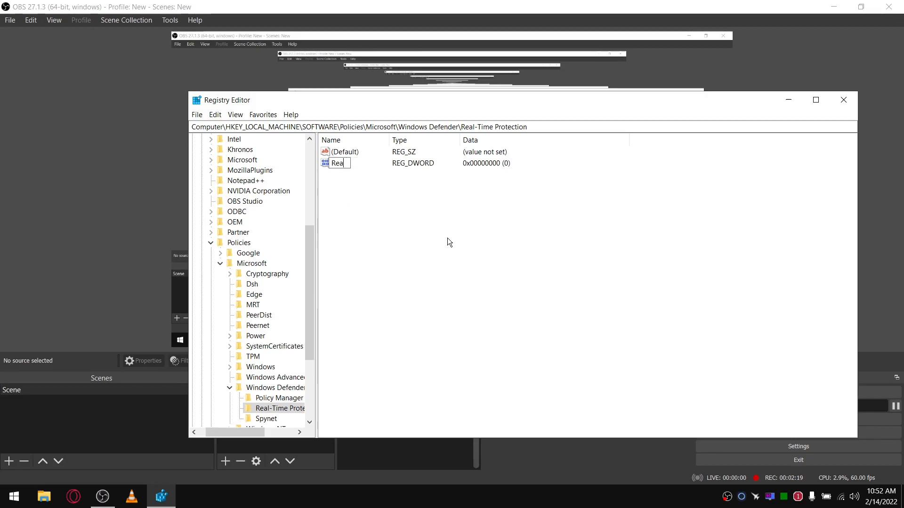
pyautogui.write('ltimeProtection')
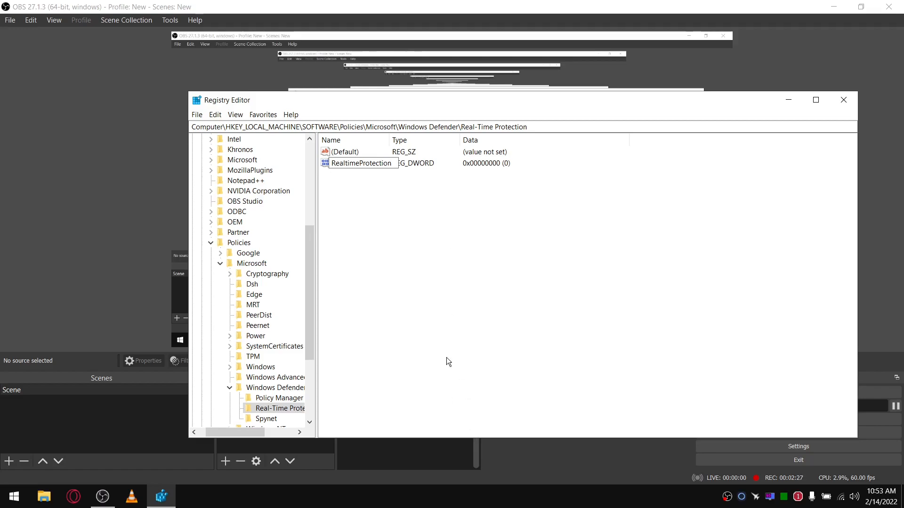
pyautogui.rightClick(361, 163)
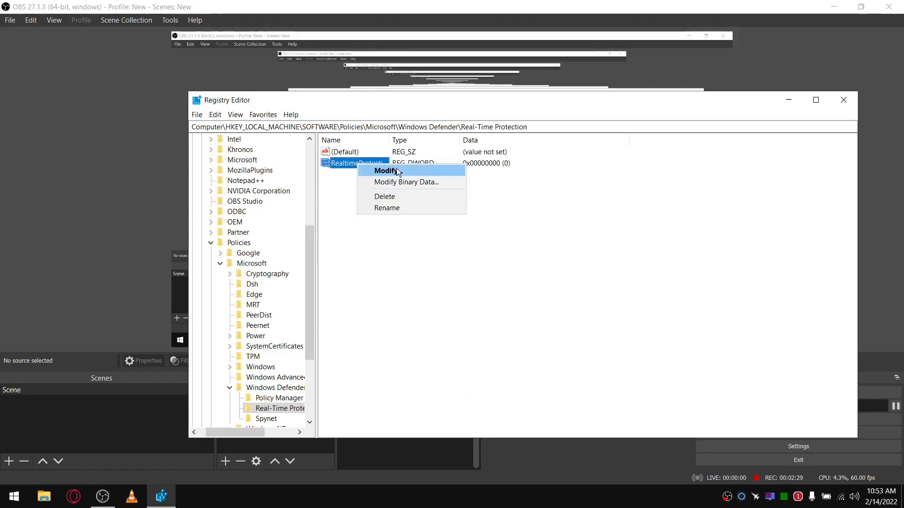
pyautogui.click(385, 171)
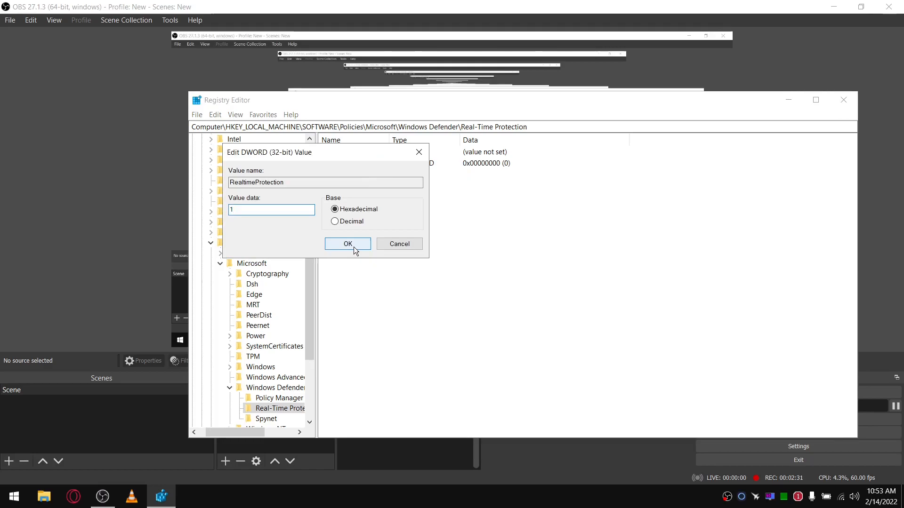
pyautogui.click(348, 244)
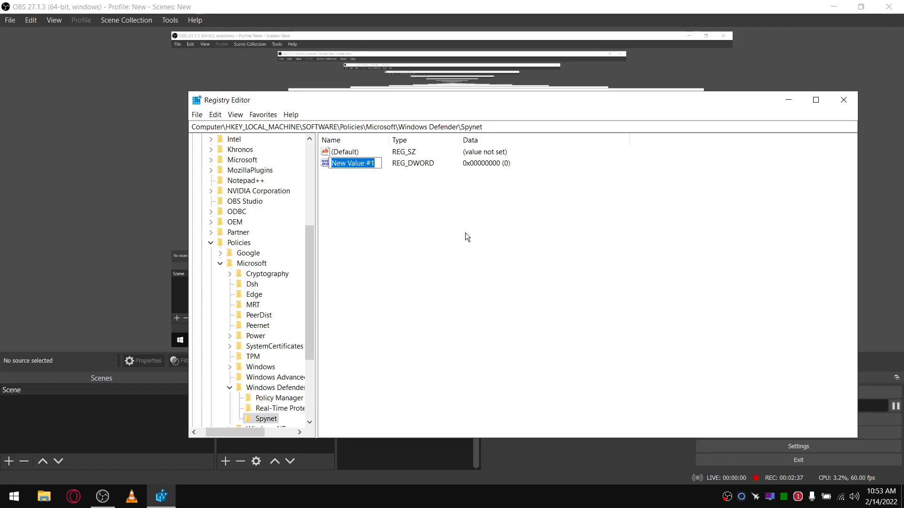
# Step: Name the new DWORD under Spynet SpynetReporting
pyautogui.write('S')
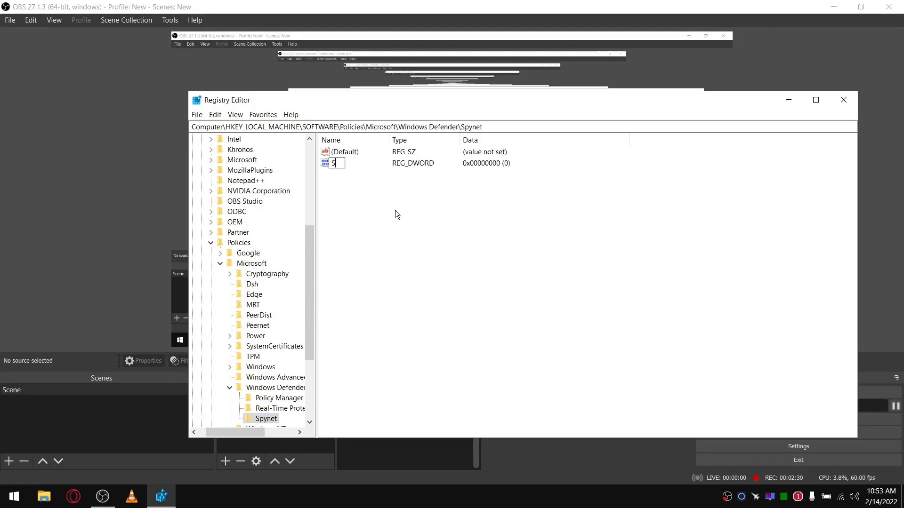
pyautogui.write('pyb')
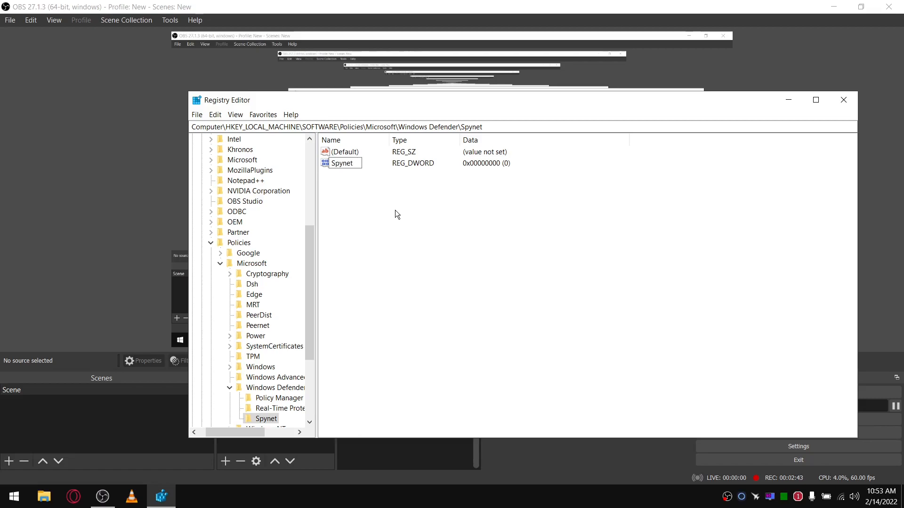
pyautogui.write('T')
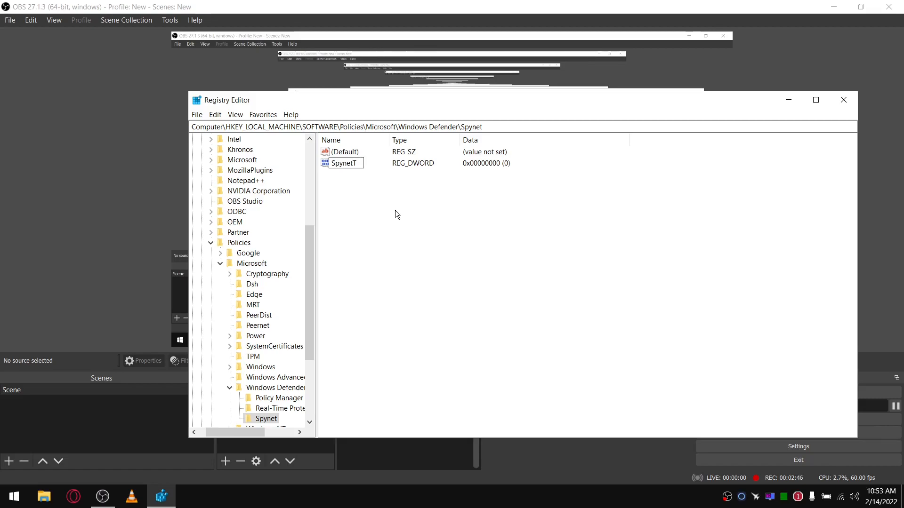
pyautogui.write('Repor')
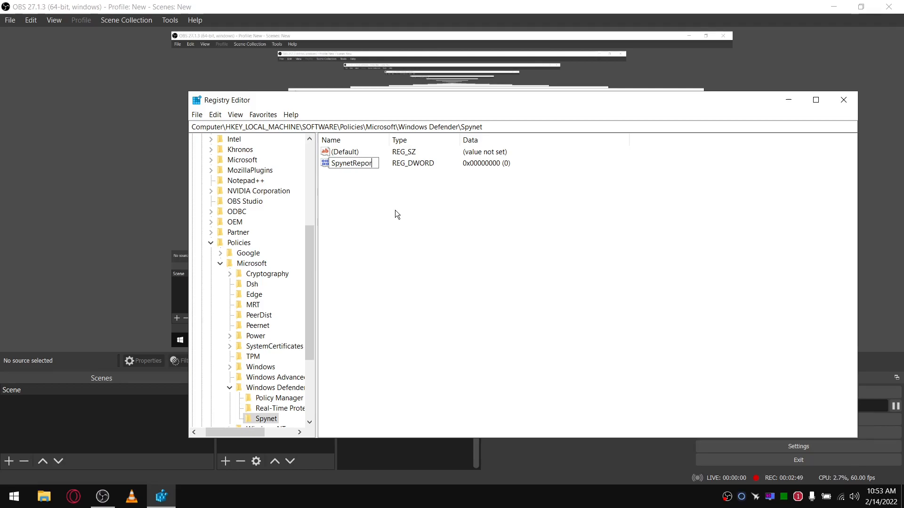
pyautogui.write('ting')
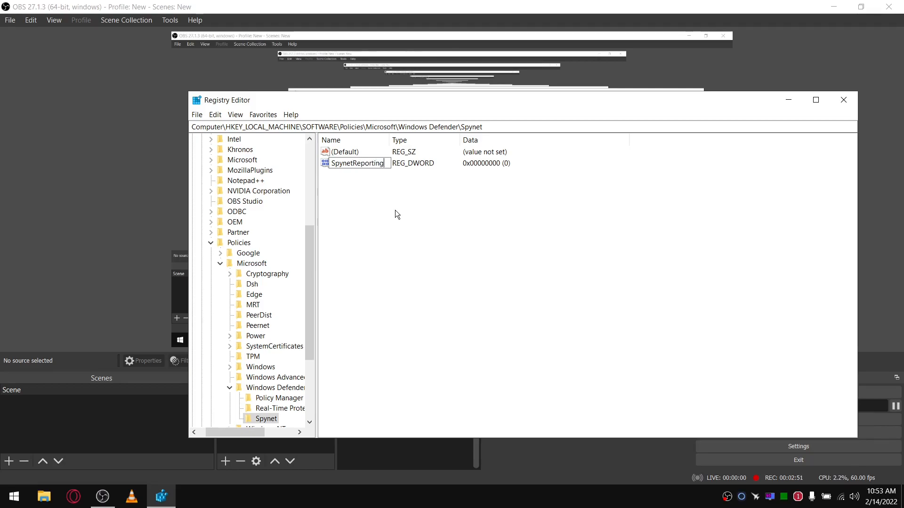
# Step: Set SpynetReporting's data to 3 and close Registry Editor
pyautogui.rightClick(356, 163)
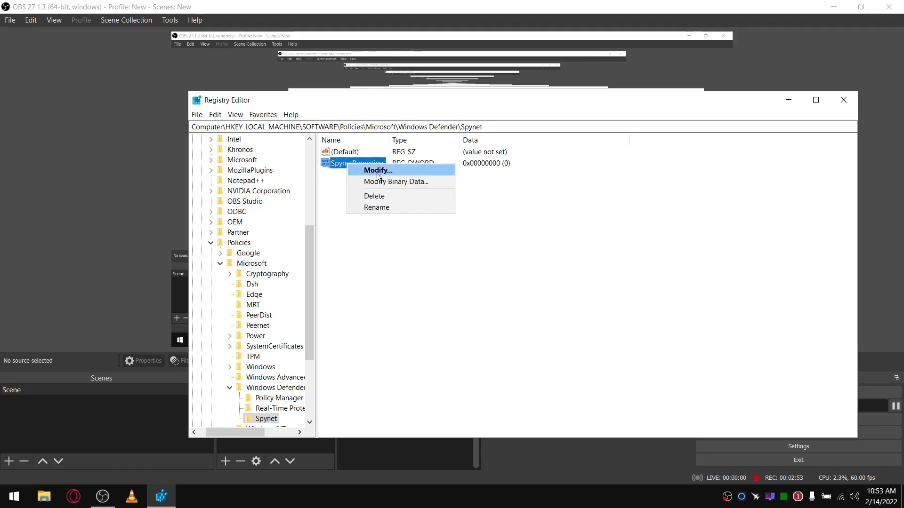
pyautogui.click(376, 170)
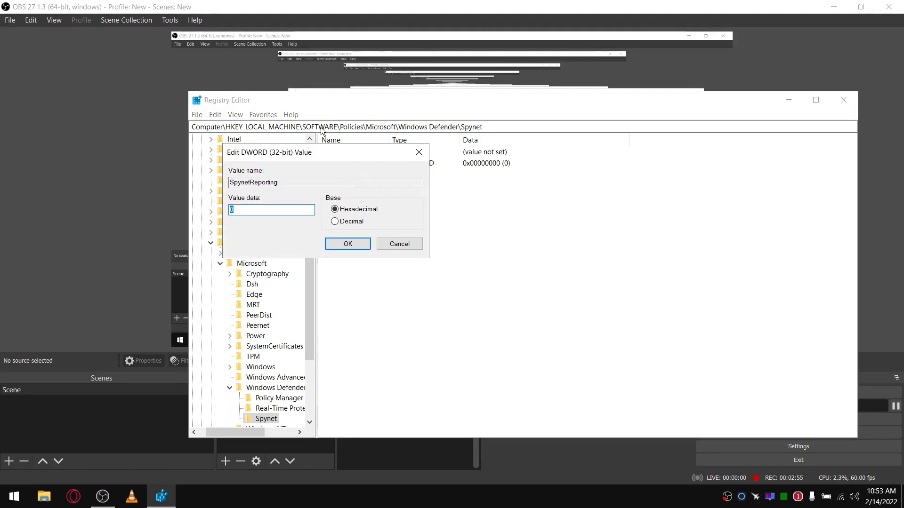
pyautogui.write('3')
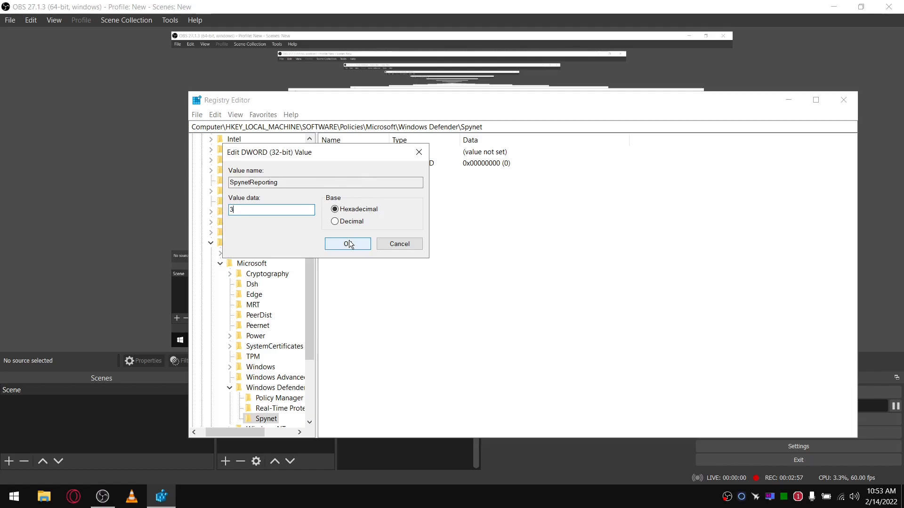
pyautogui.click(347, 243)
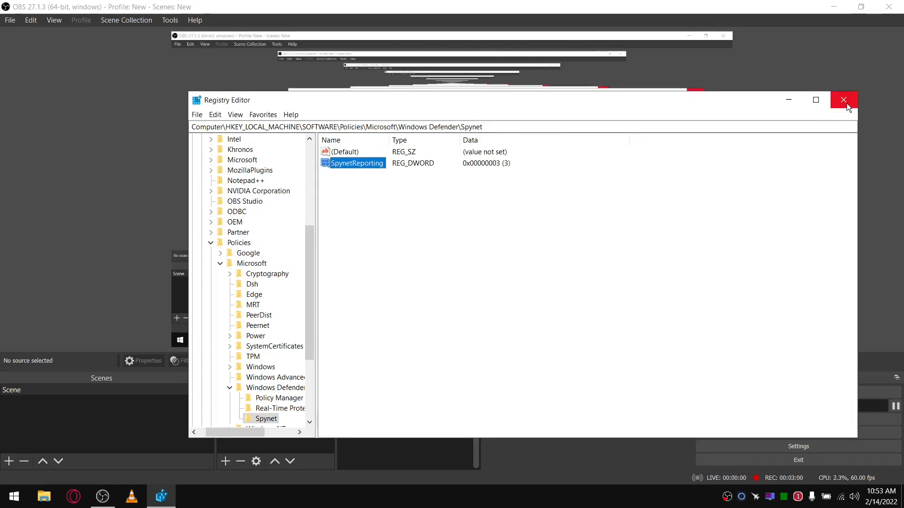
pyautogui.click(842, 100)
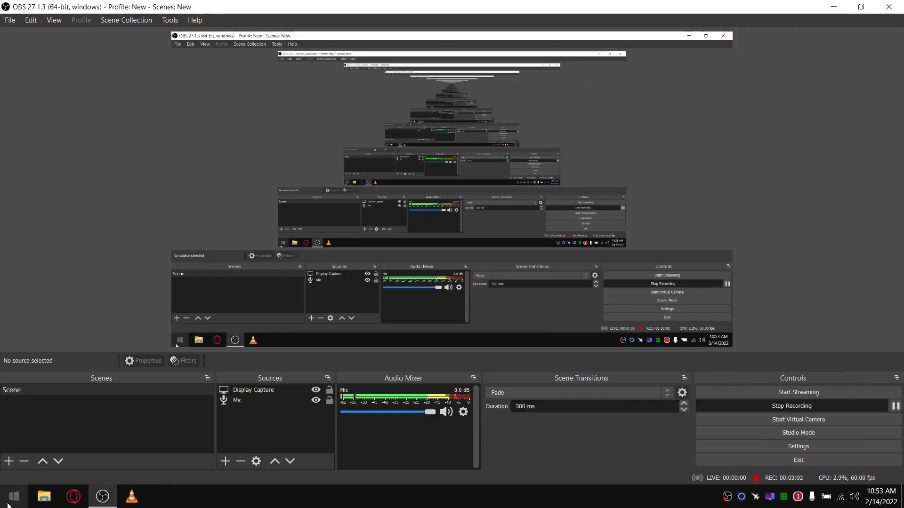
# Step: Confirm in Windows Security that real-time protection is administrator-managed, then return to OBS
pyautogui.click(160, 496)
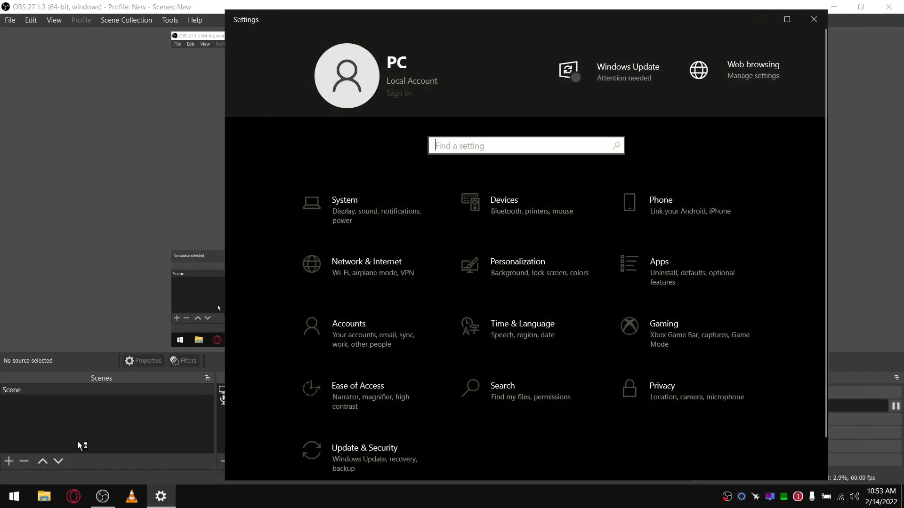
pyautogui.click(628, 69)
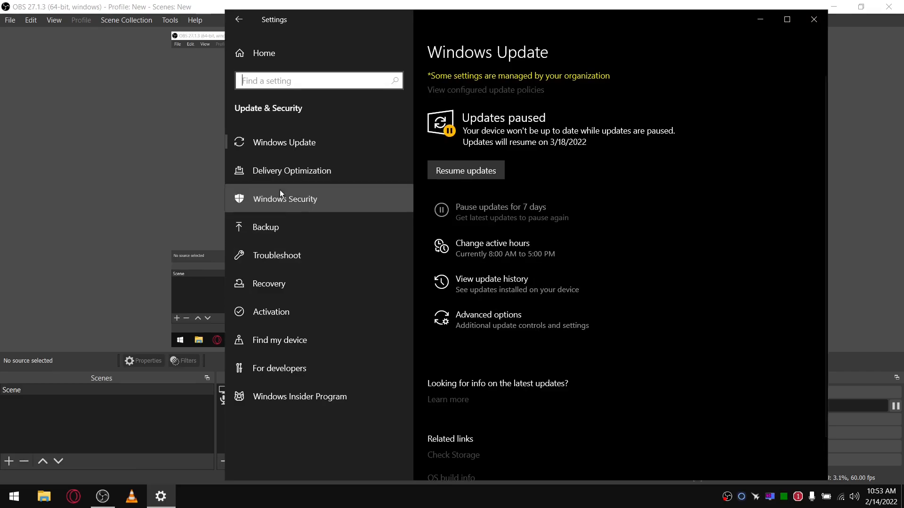
pyautogui.click(285, 198)
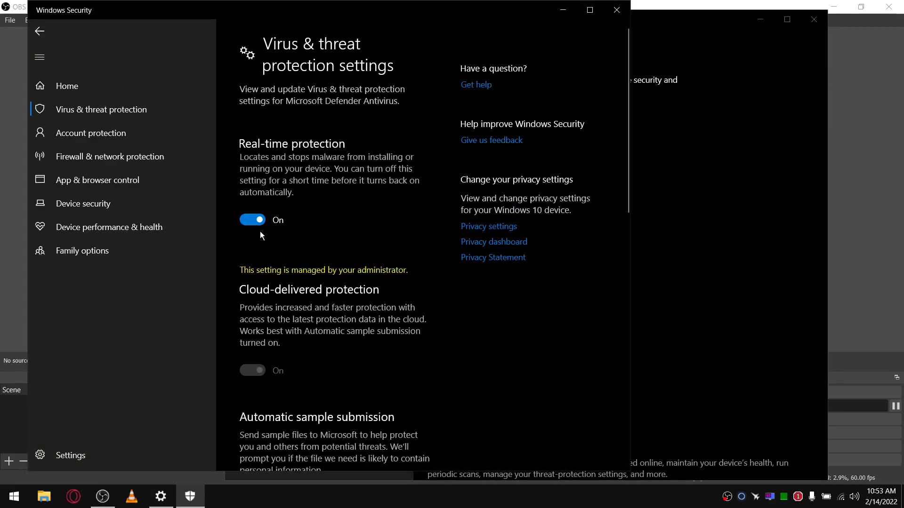
pyautogui.click(253, 220)
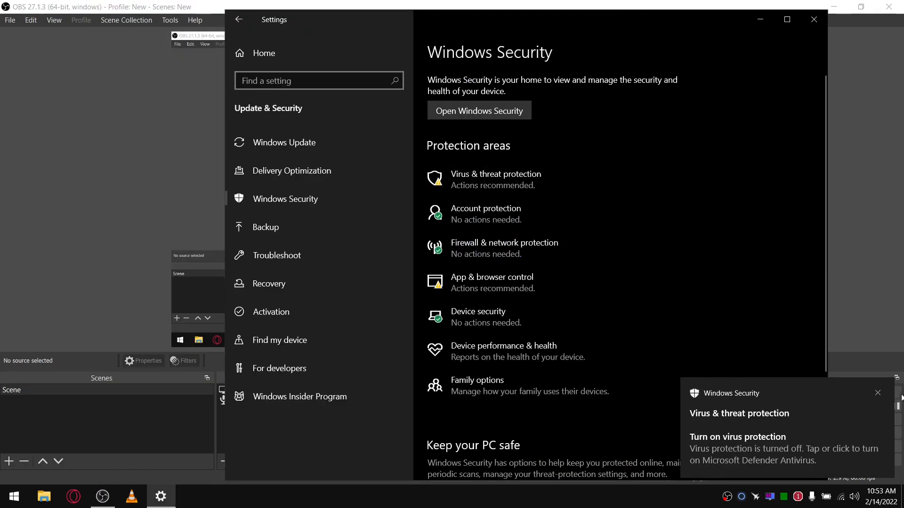
pyautogui.click(876, 394)
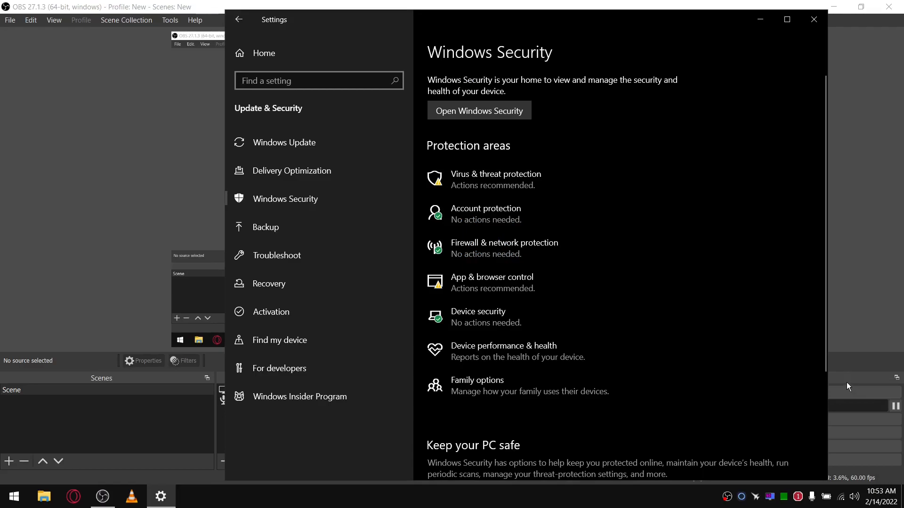
pyautogui.moveTo(814, 19)
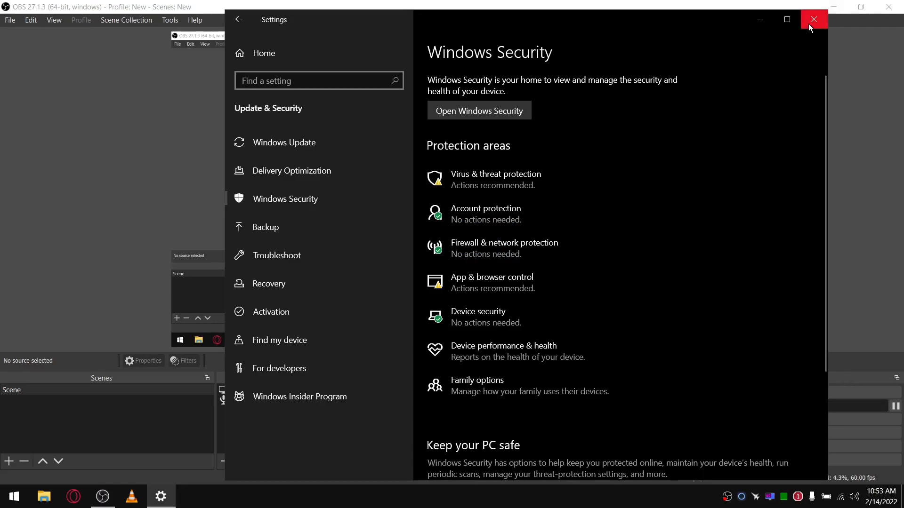
pyautogui.click(813, 19)
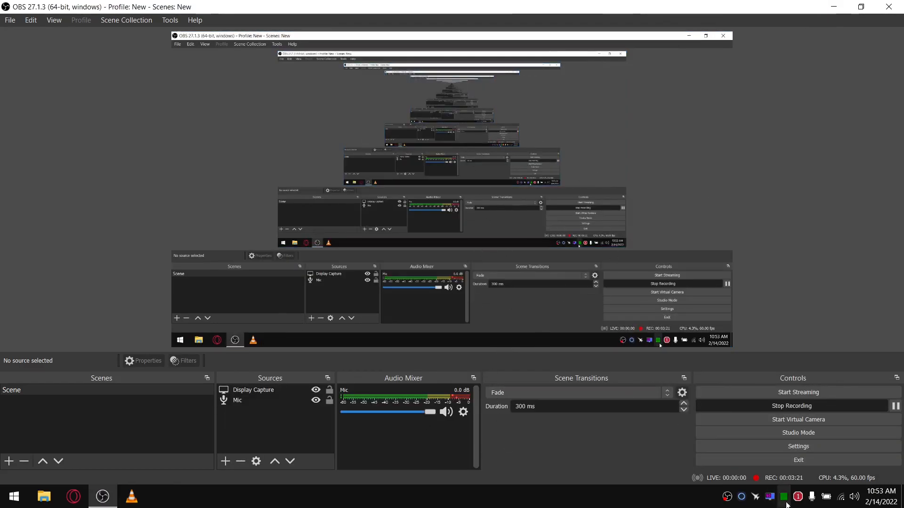
# Step: Stop the OBS recording before restarting the PC
pyautogui.click(792, 406)
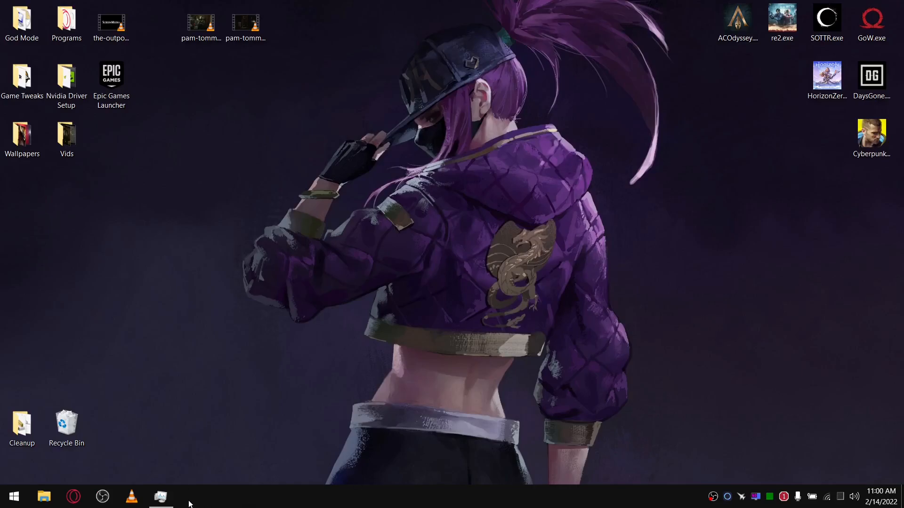
pyautogui.click(161, 496)
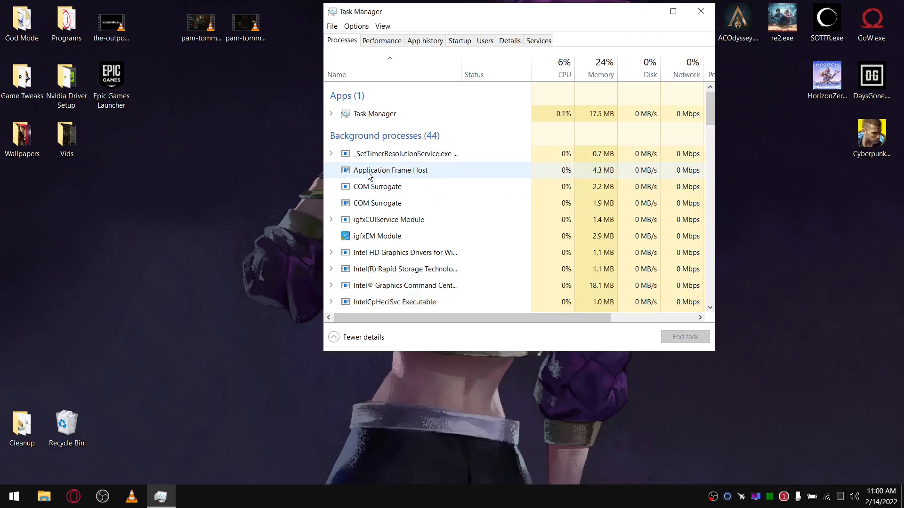
pyautogui.moveTo(479, 168)
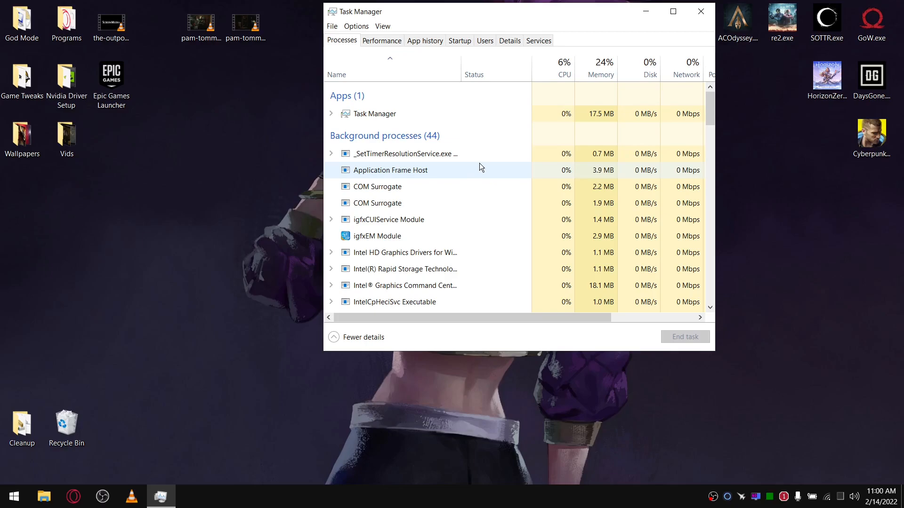
pyautogui.moveTo(413, 186)
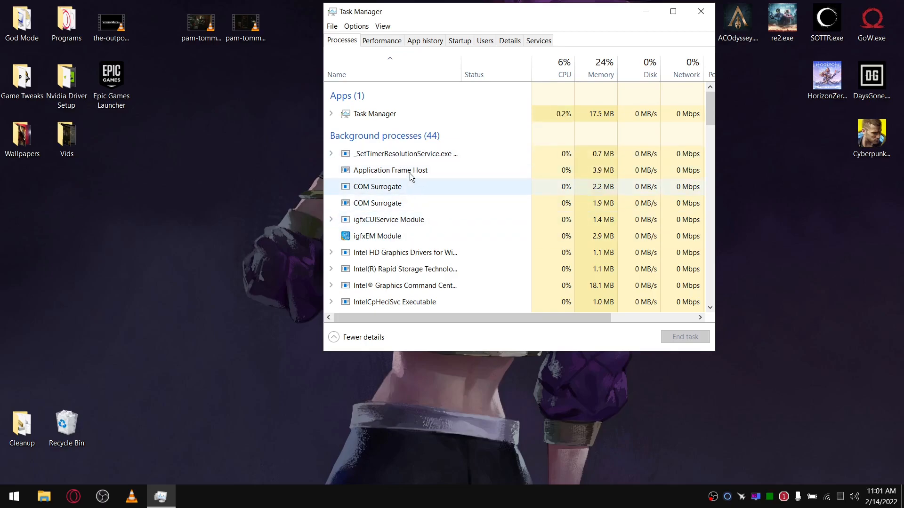
pyautogui.moveTo(391, 171)
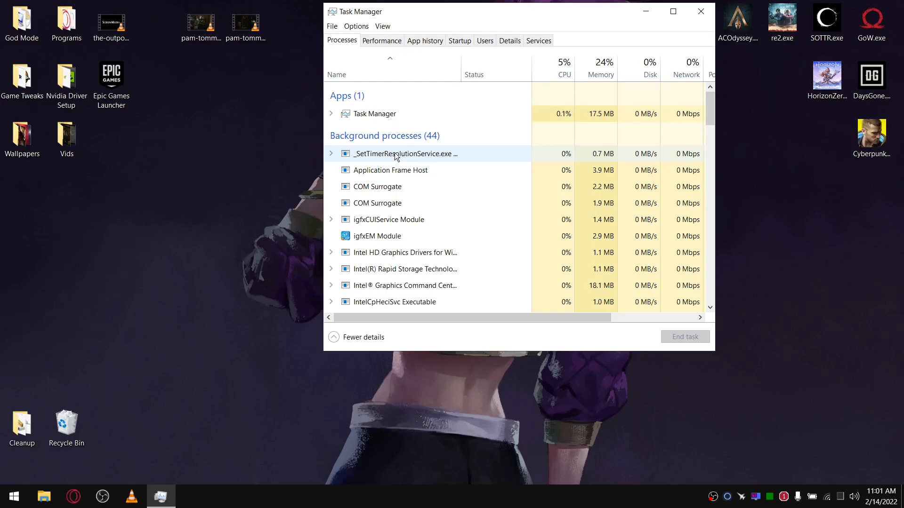
pyautogui.moveTo(393, 171)
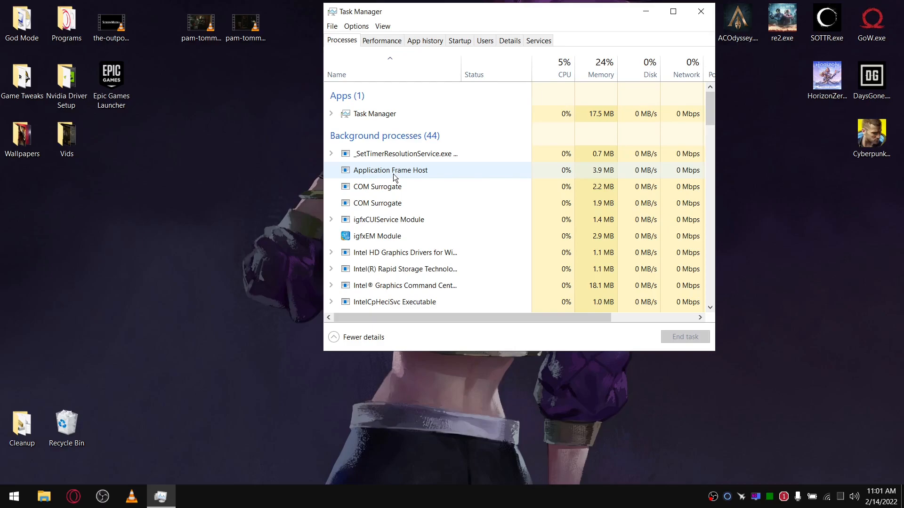
pyautogui.moveTo(544, 129)
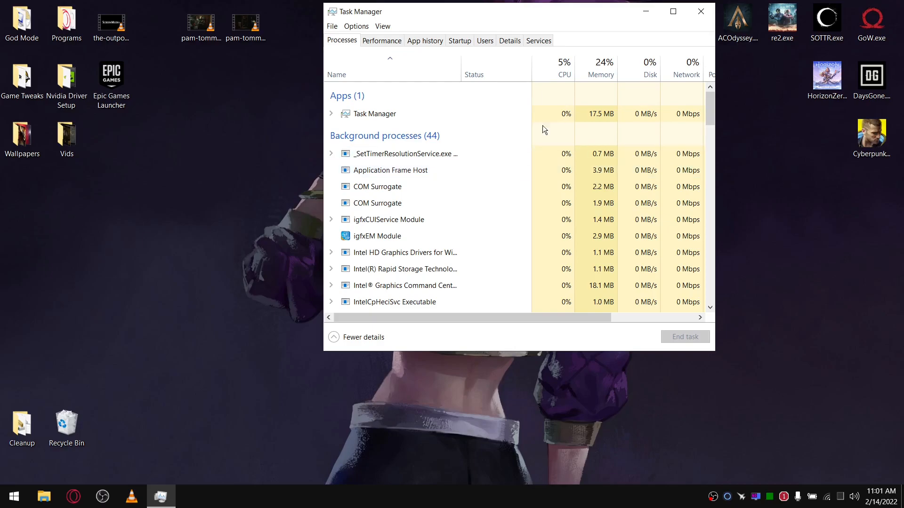
pyautogui.click(700, 11)
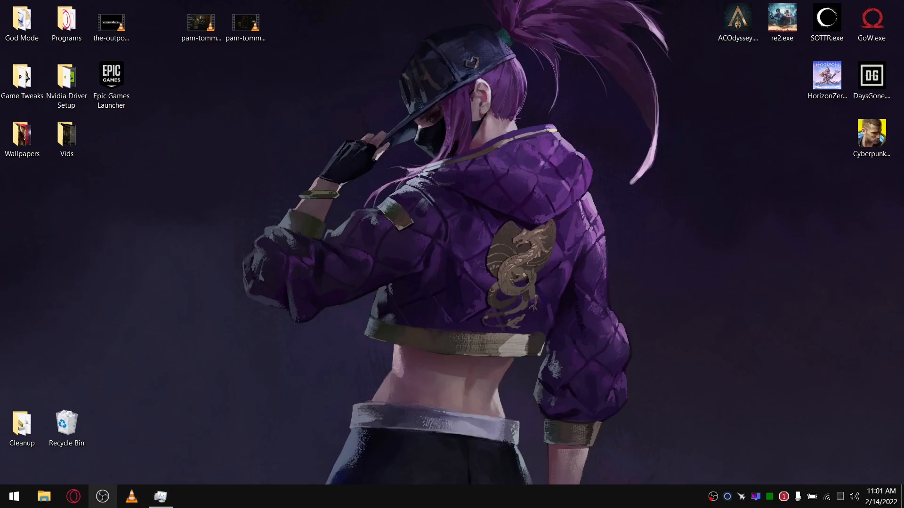
pyautogui.moveTo(45, 496)
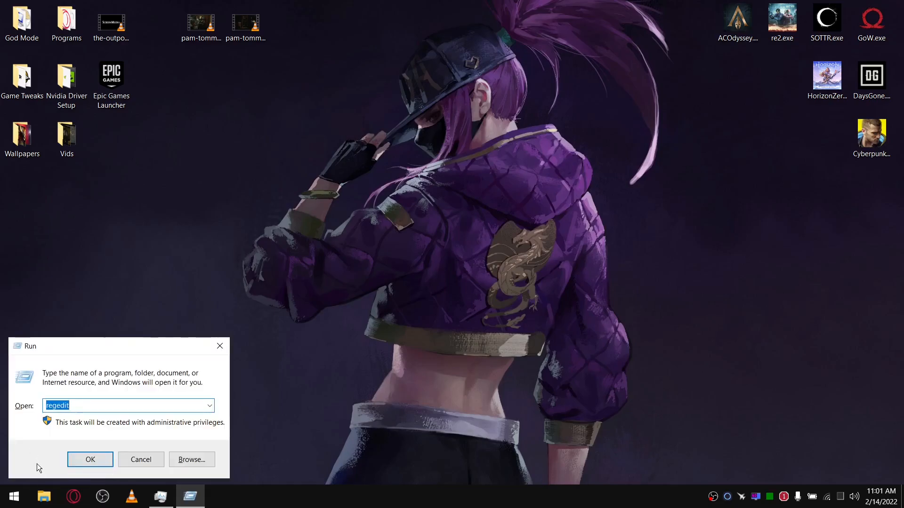
# Step: Reopen regedit and verify SpynetReporting still reads 3
pyautogui.click(91, 459)
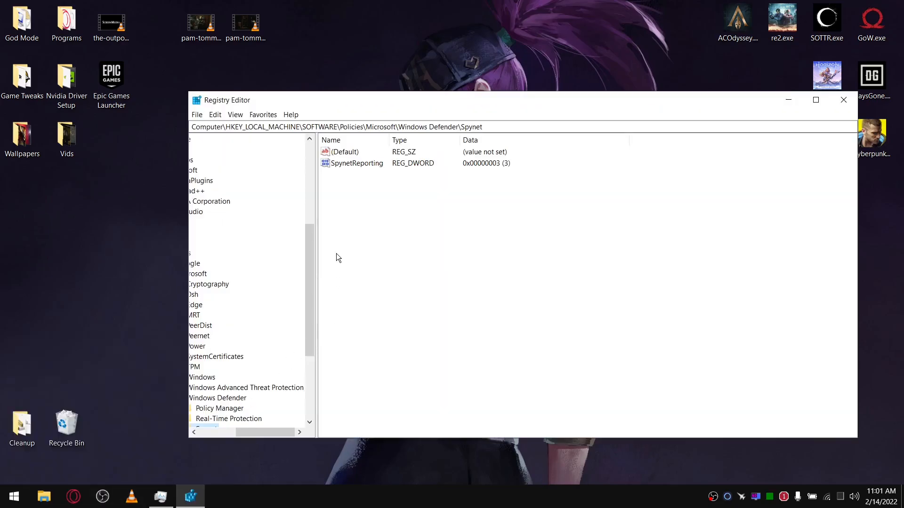
pyautogui.moveTo(406, 168)
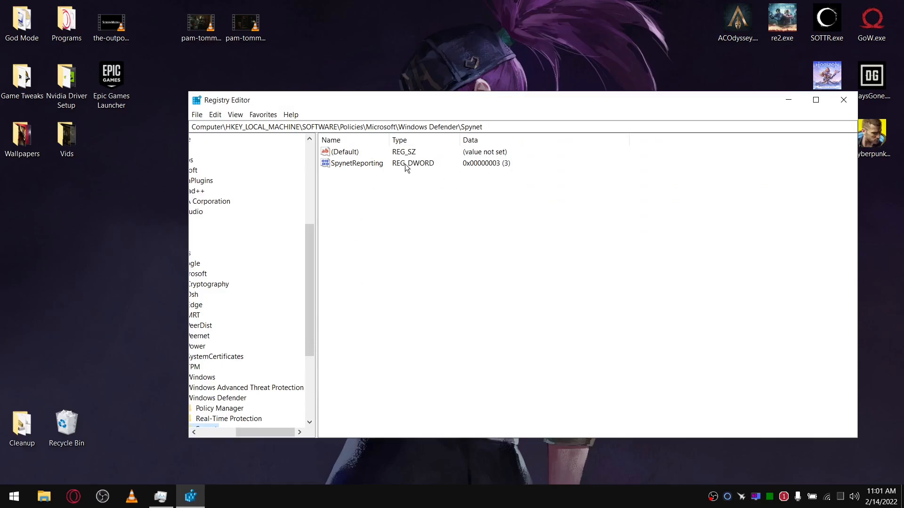
pyautogui.doubleClick(356, 163)
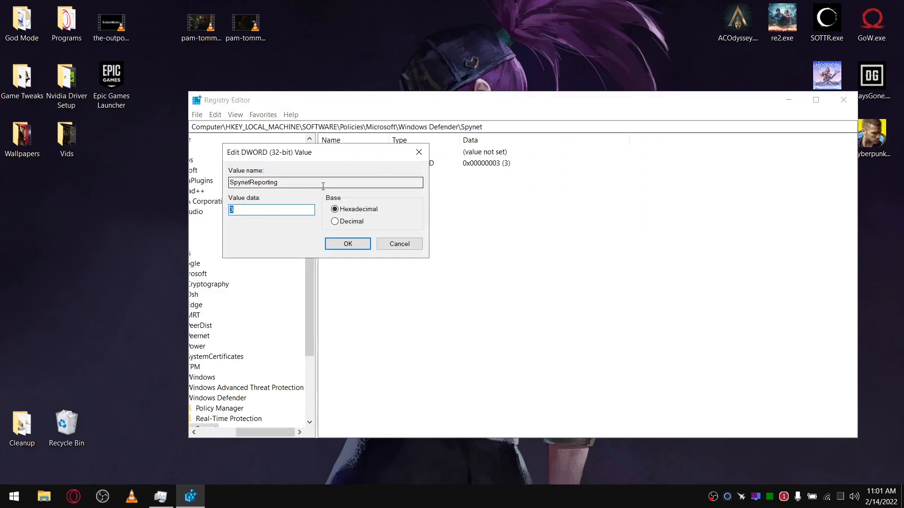
pyautogui.click(348, 243)
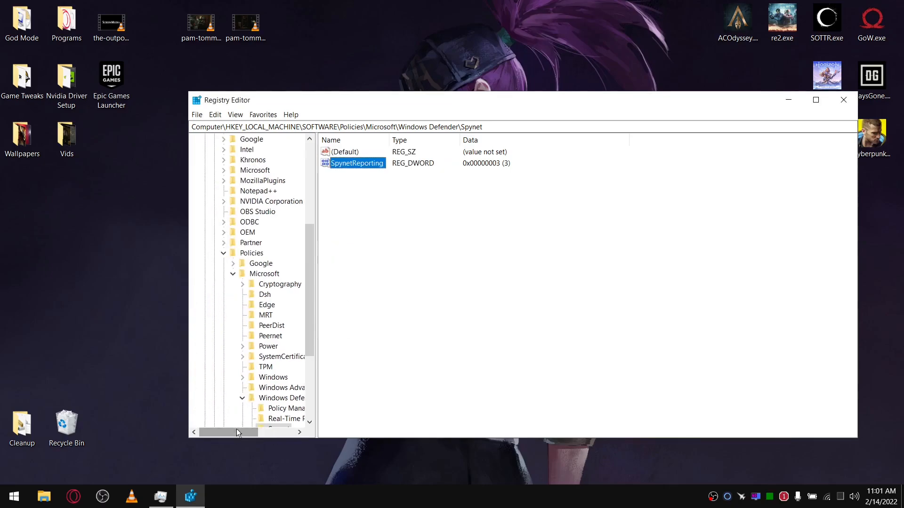
# Step: Verify RealtimeProtection still reads 1 under Real-Time Protection, then close Registry Editor
pyautogui.click(301, 418)
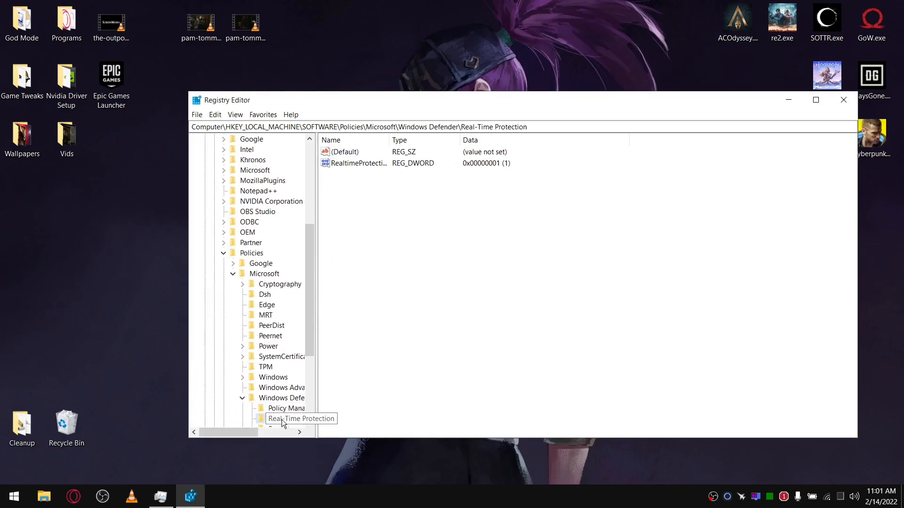
pyautogui.rightClick(355, 163)
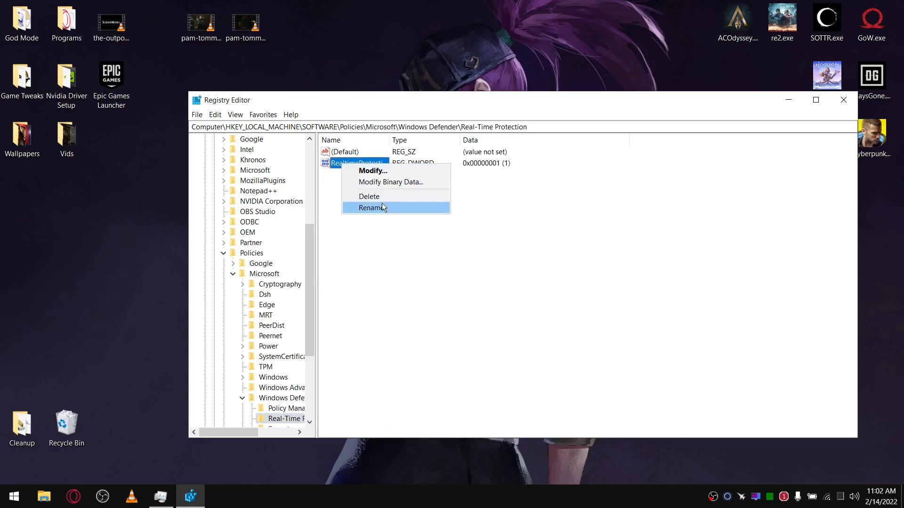
pyautogui.click(373, 171)
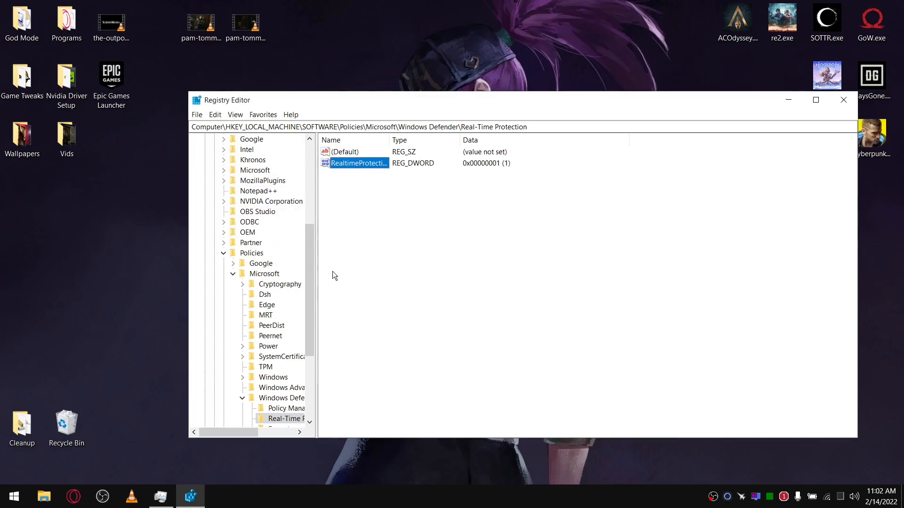
pyautogui.moveTo(676, 164)
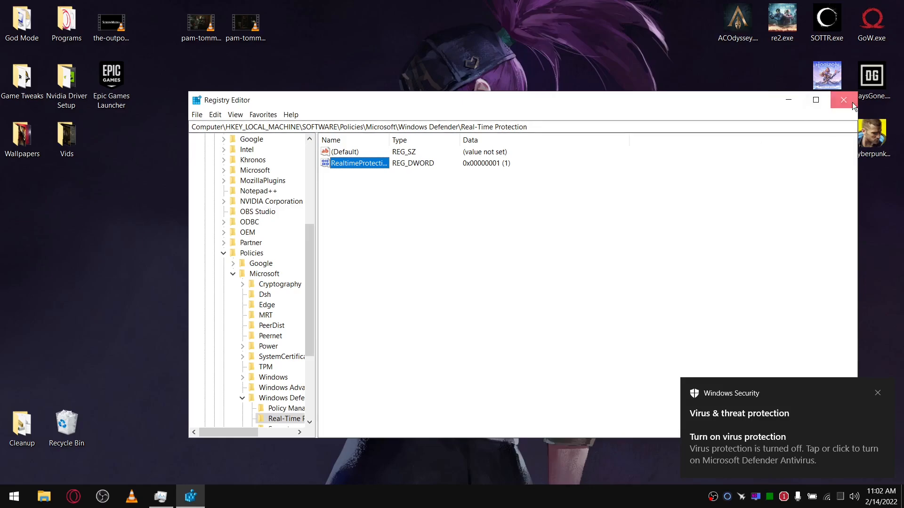
pyautogui.click(843, 99)
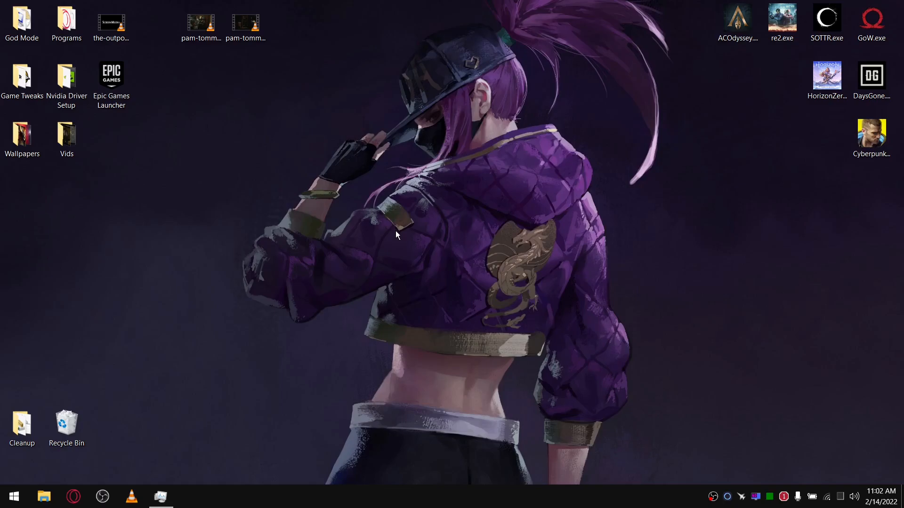
pyautogui.moveTo(699, 412)
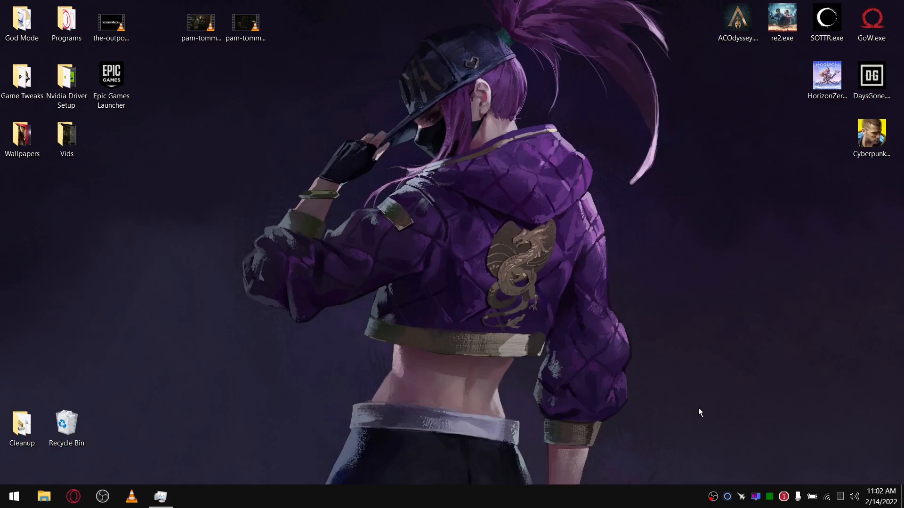
pyautogui.click(245, 23)
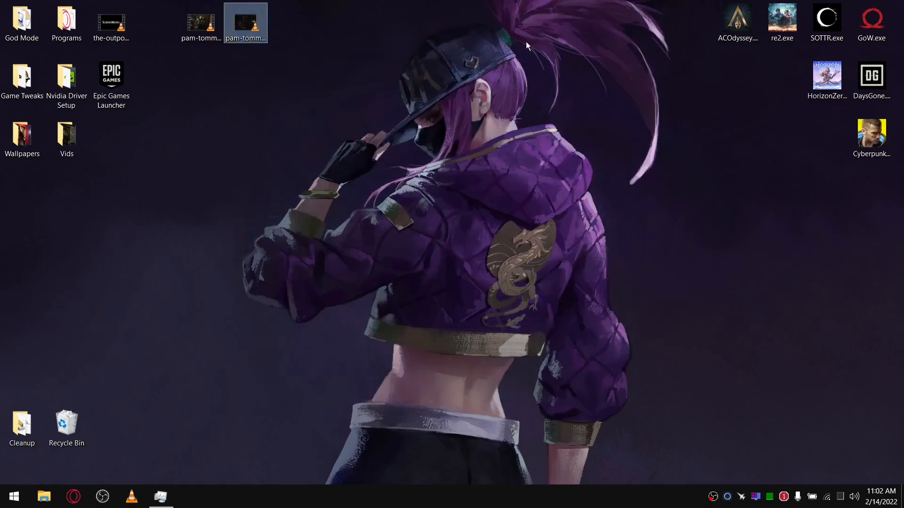